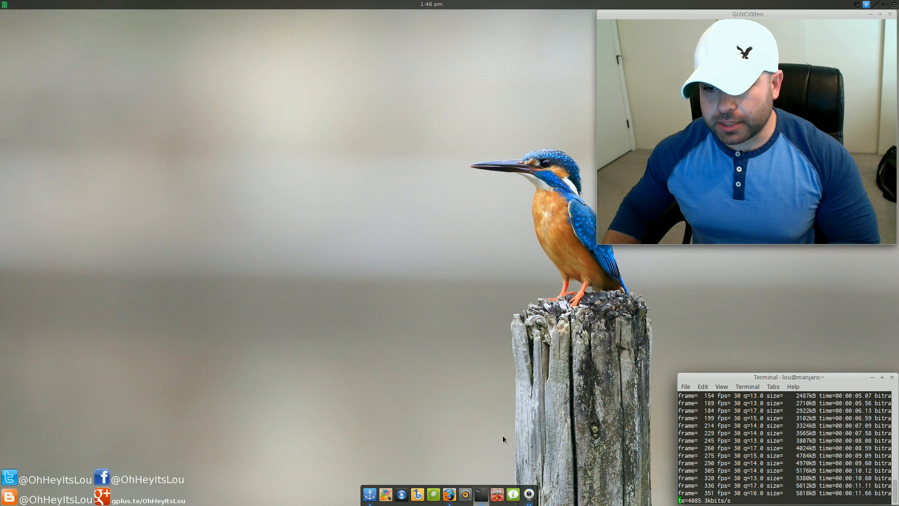
pyautogui.moveTo(450, 493)
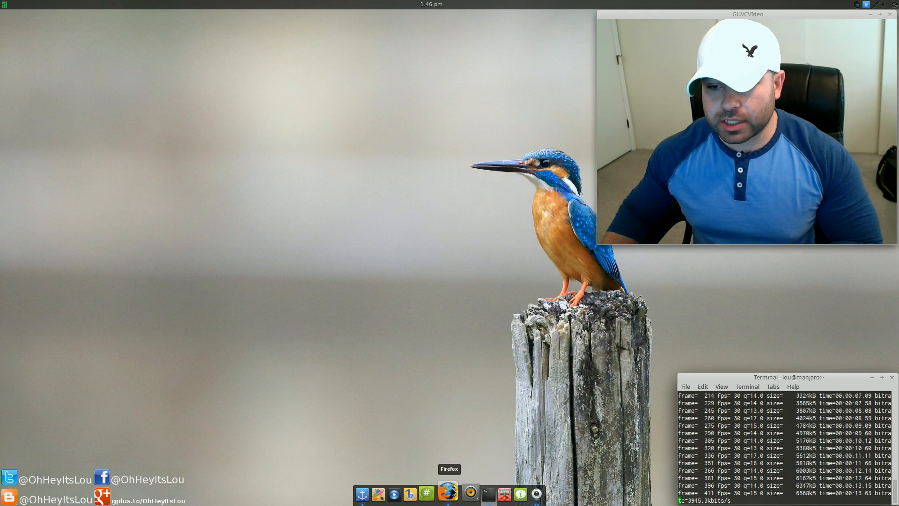
# Launch Firefox from the dock and scroll to the Cinnamon 2.0 article's changes list.
pyautogui.click(447, 492)
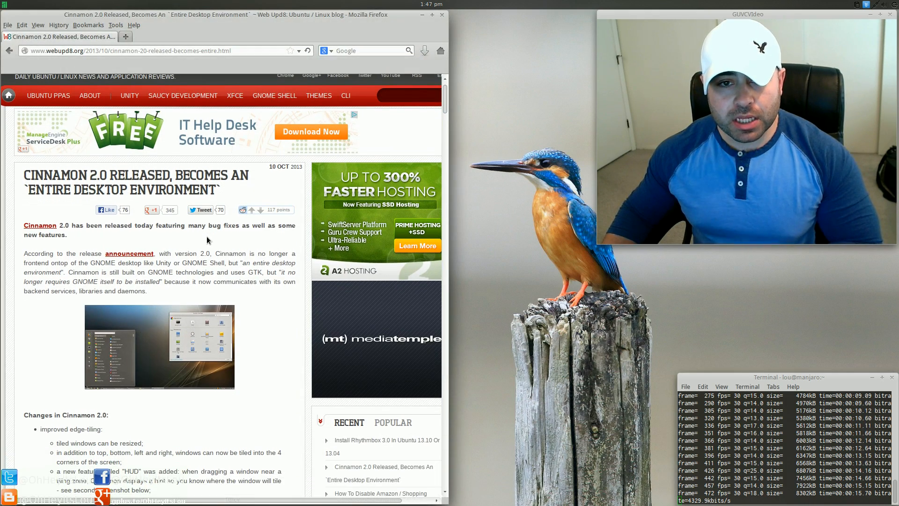
pyautogui.scroll(-3)
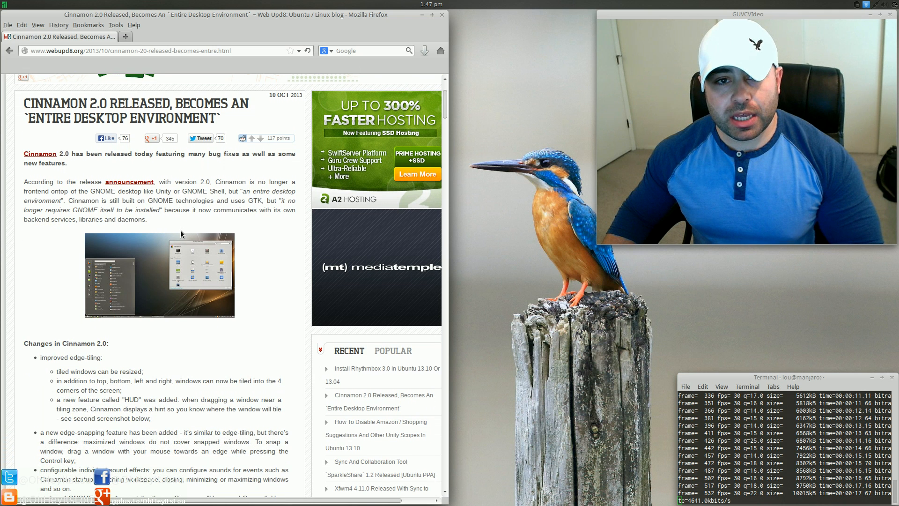
pyautogui.moveTo(49, 121)
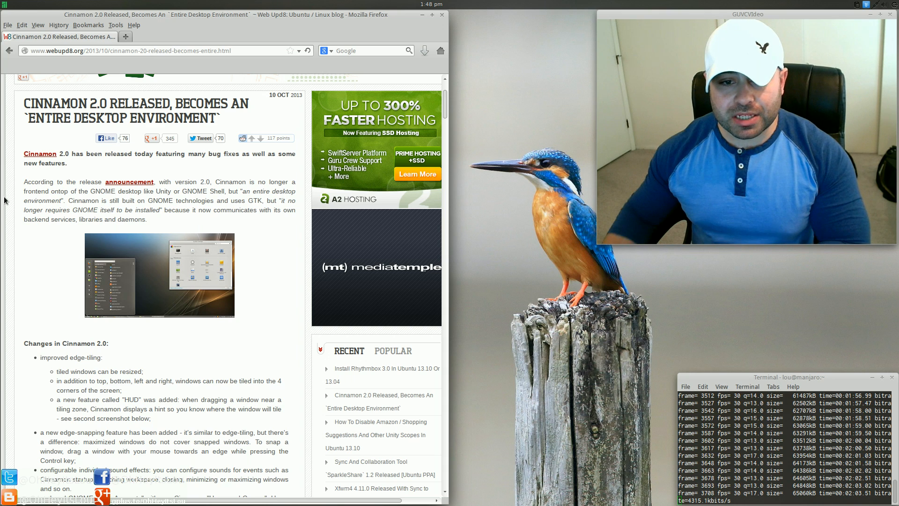
# Scroll through the Cinnamon 2.0 changes list and into the screenshots section.
pyautogui.scroll(-3)
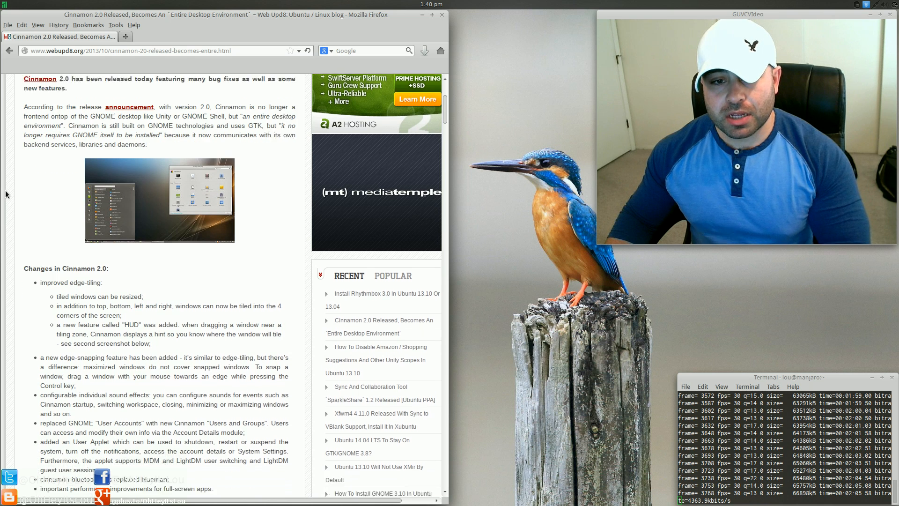
pyautogui.scroll(-3)
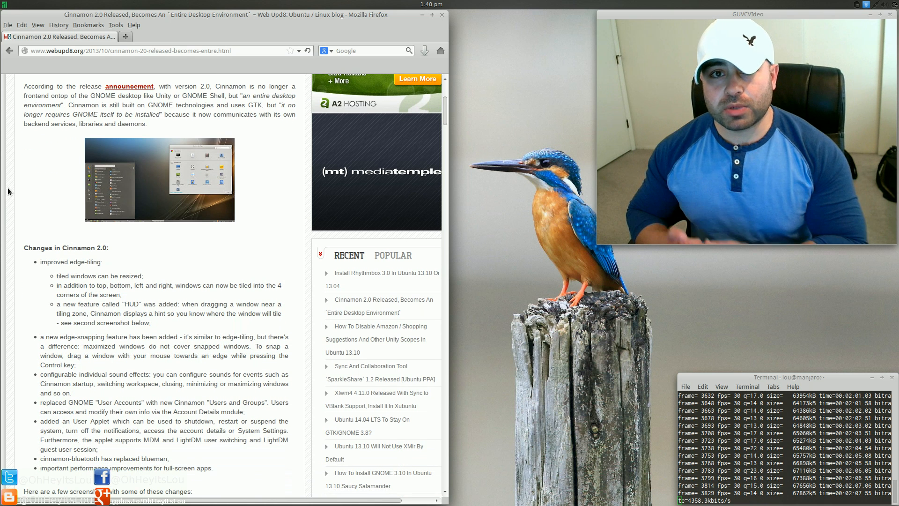
pyautogui.scroll(-3)
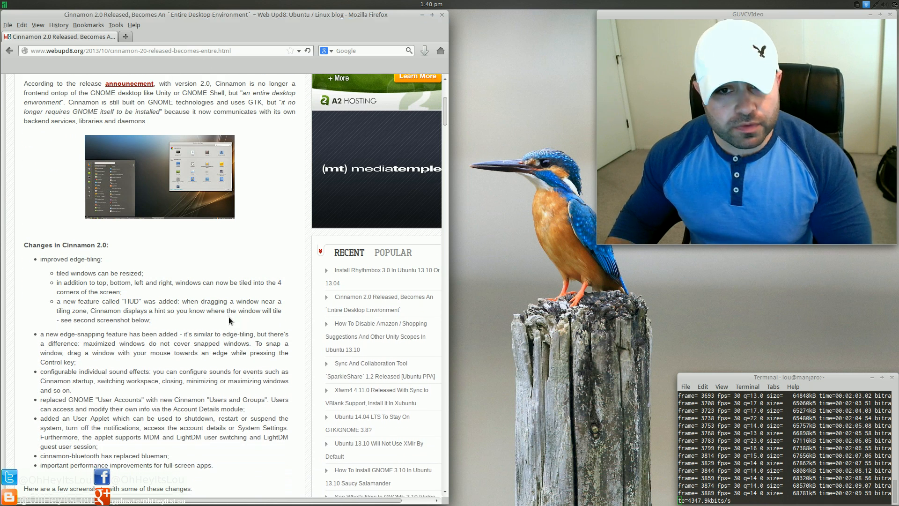
pyautogui.scroll(-3)
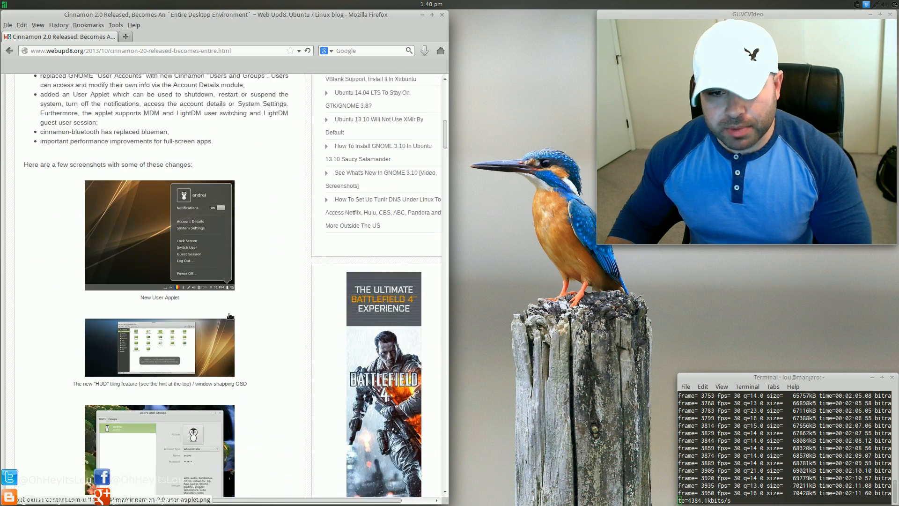
pyautogui.scroll(-3)
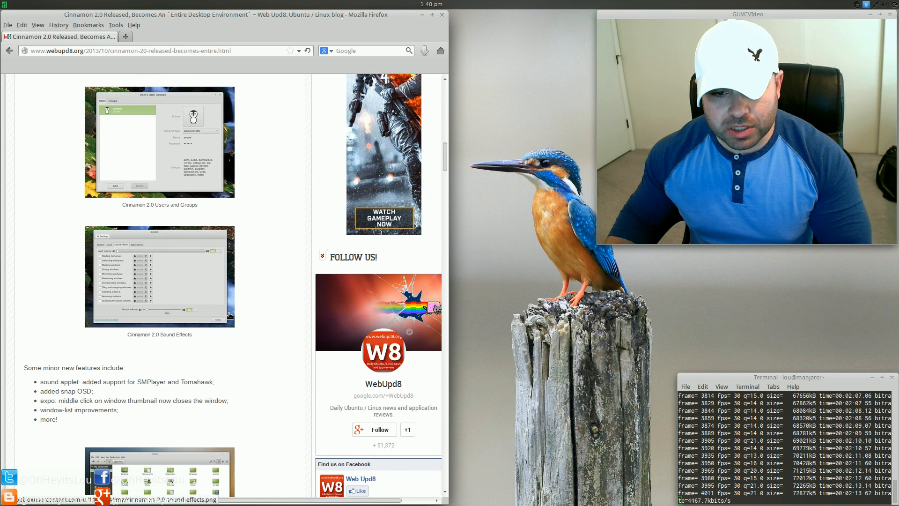
pyautogui.scroll(-3)
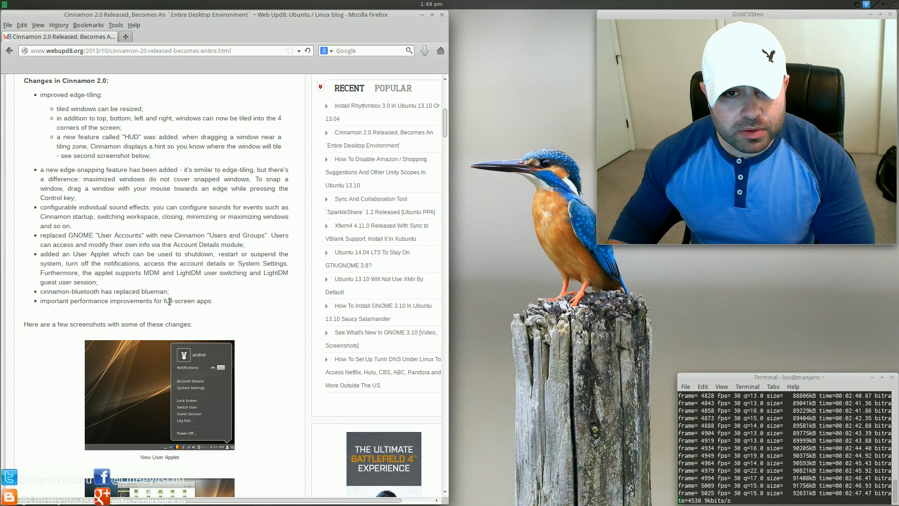
# Scroll through the Nemo improvements and 'Getting Cinnamon 2.0' installation commands.
pyautogui.scroll(-3)
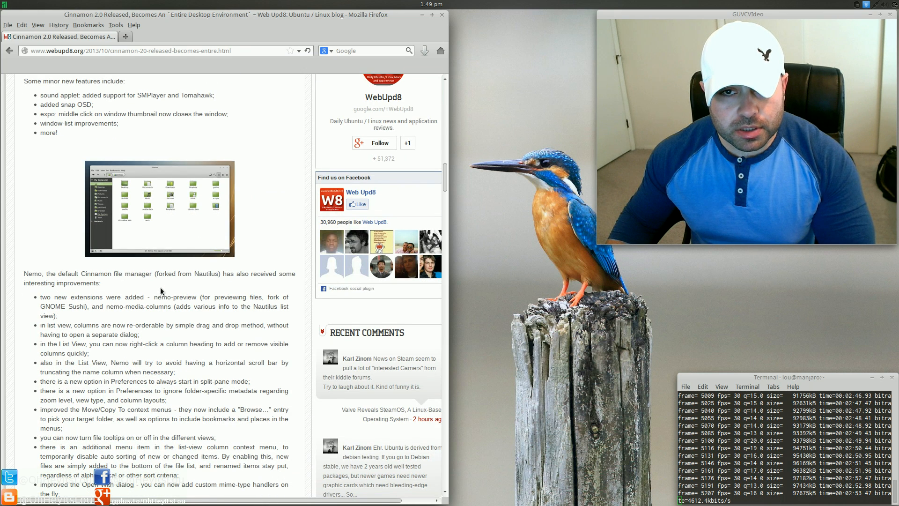
pyautogui.scroll(-3)
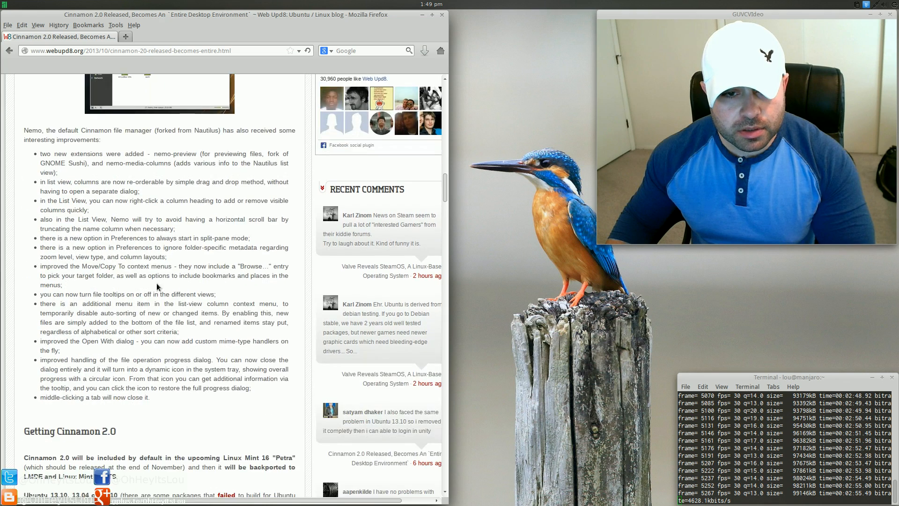
pyautogui.scroll(-3)
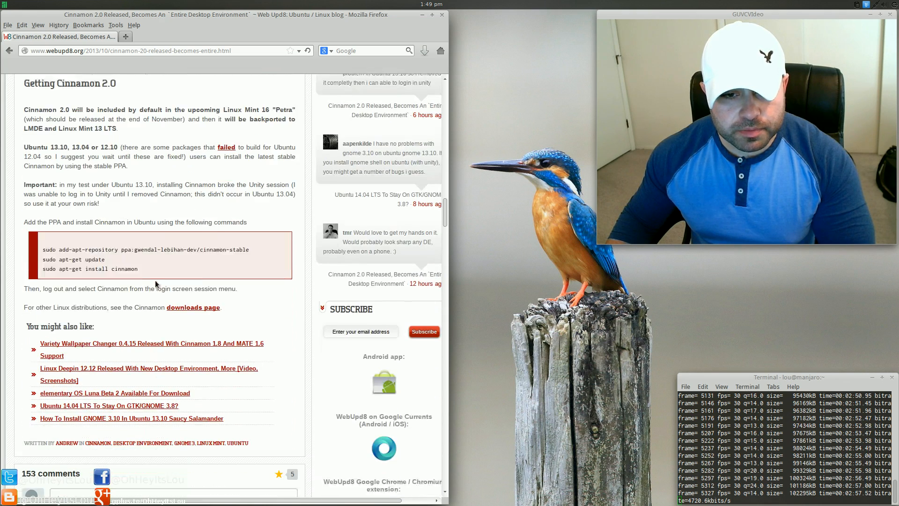
pyautogui.scroll(-3)
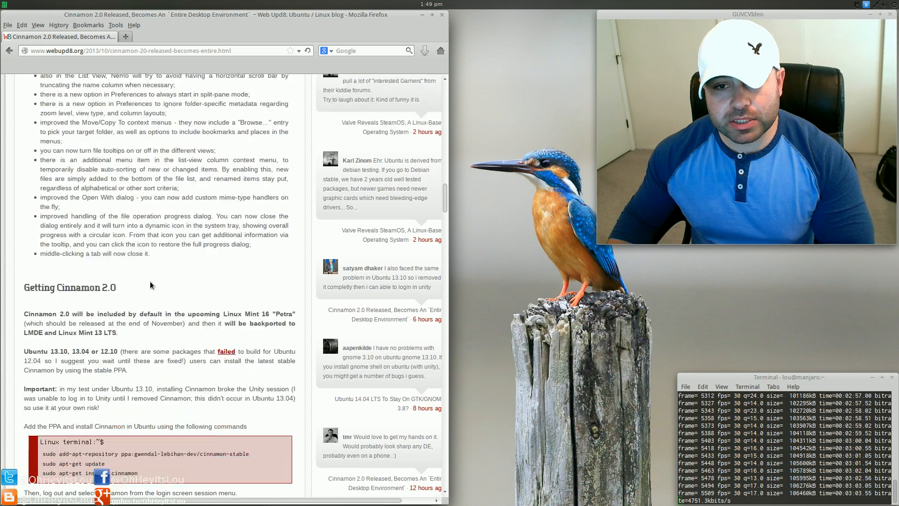
pyautogui.scroll(-3)
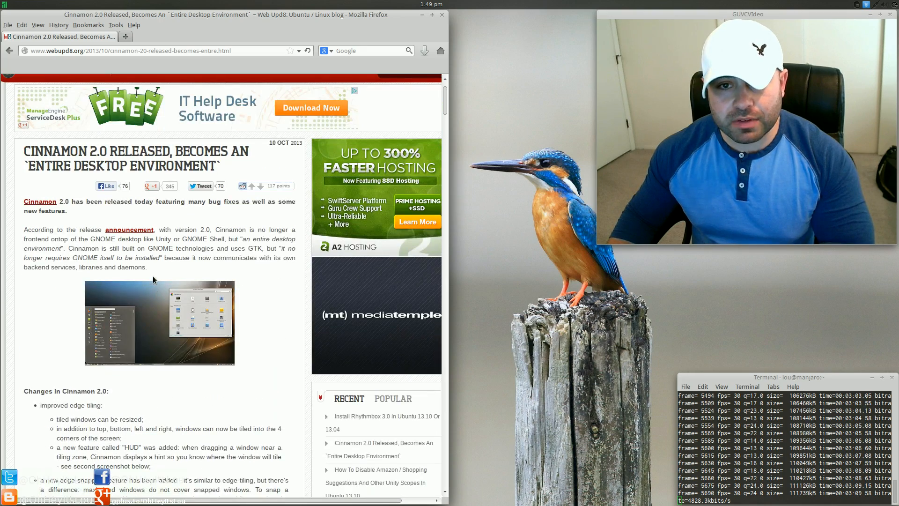
pyautogui.scroll(-3)
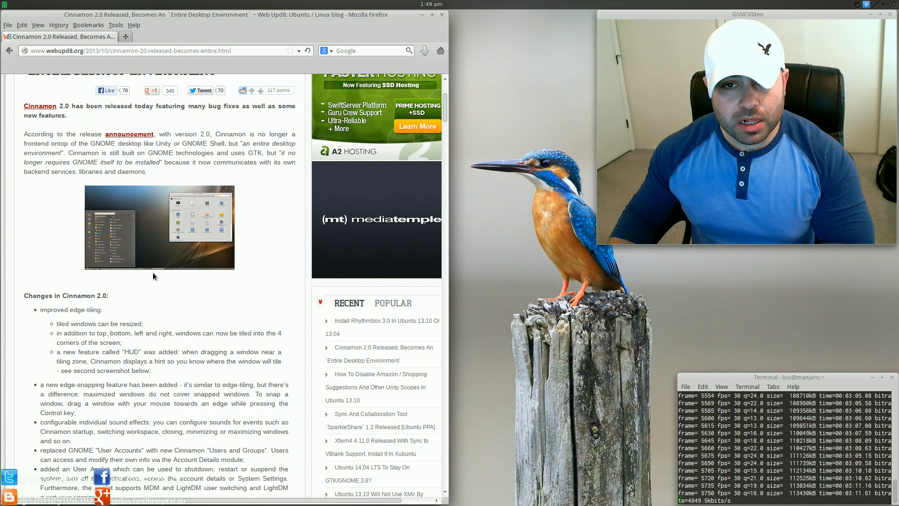